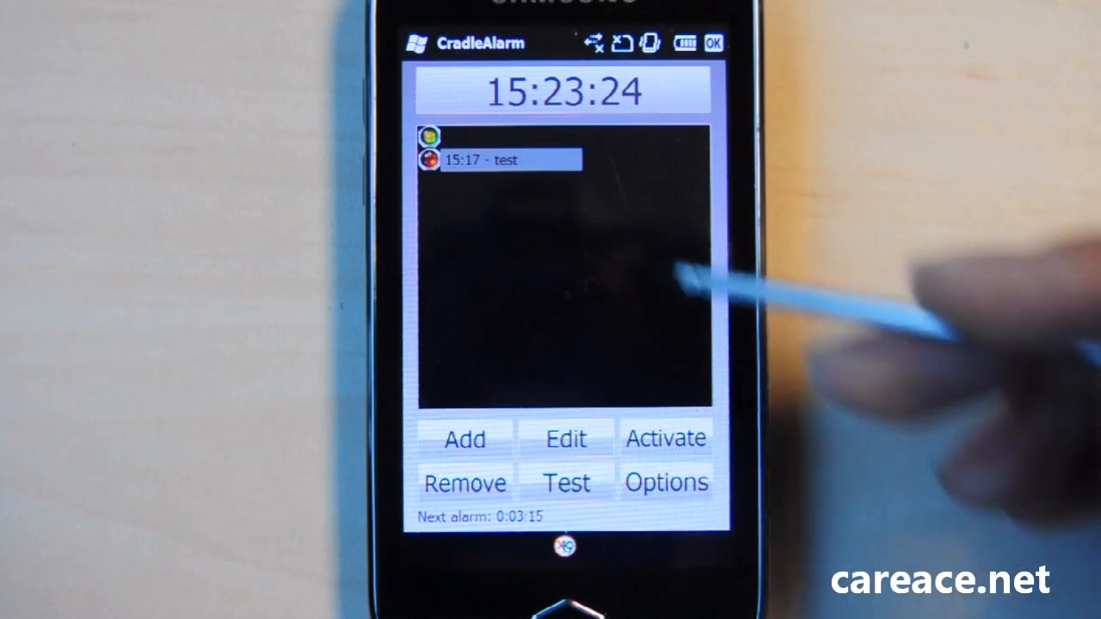
Review the options pages, keeping Edit as double-click action and High Noon as template.
left_click(666, 439)
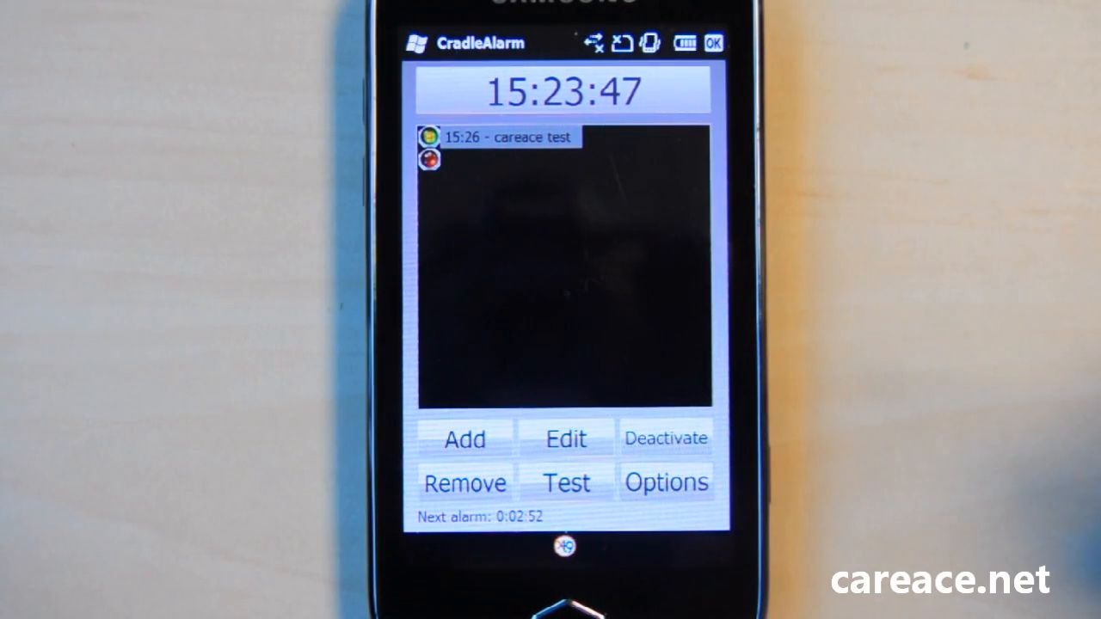
left_click(667, 482)
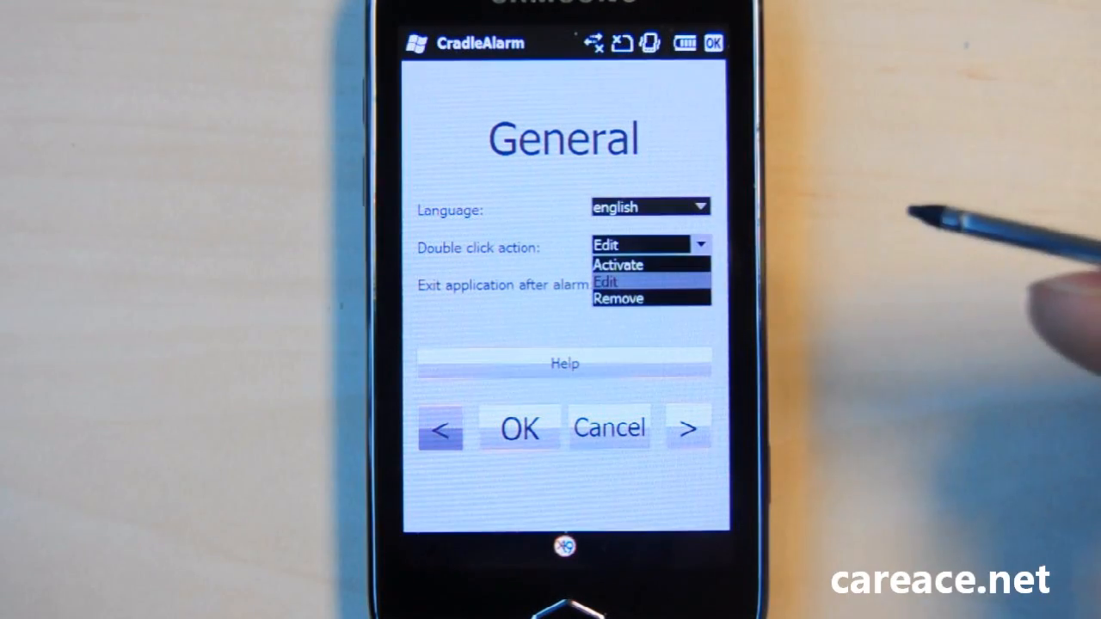
left_click(606, 282)
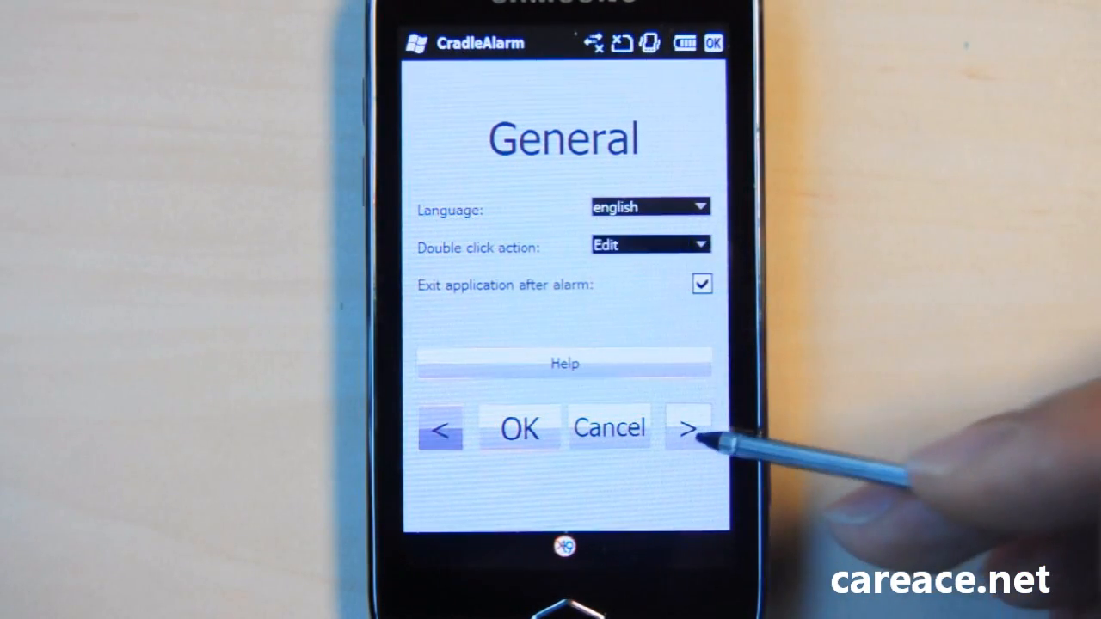
left_click(688, 427)
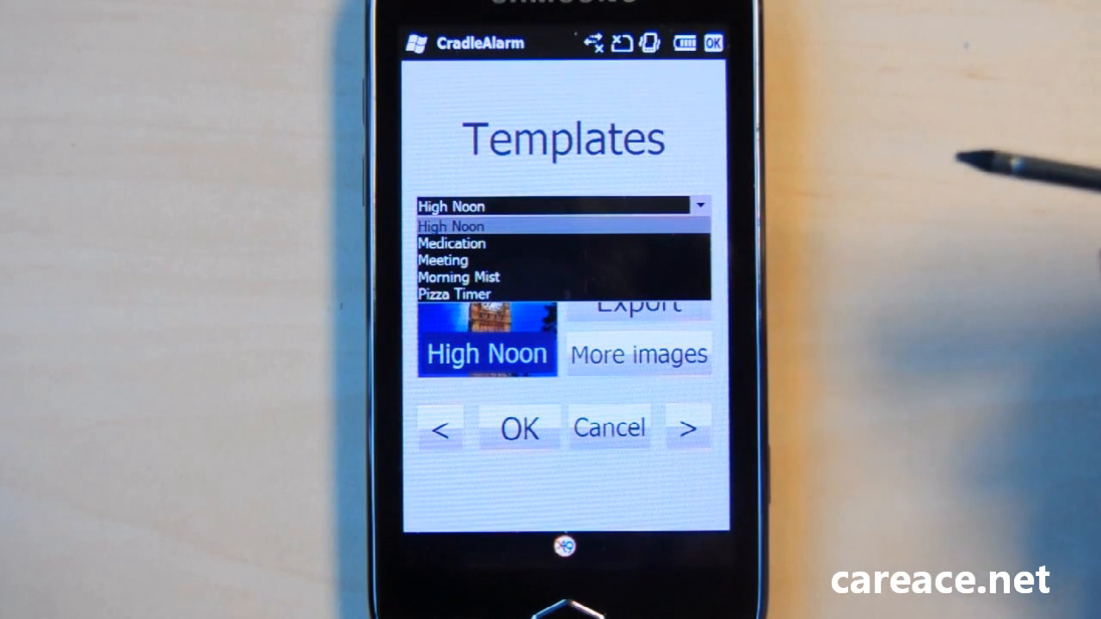
left_click(450, 226)
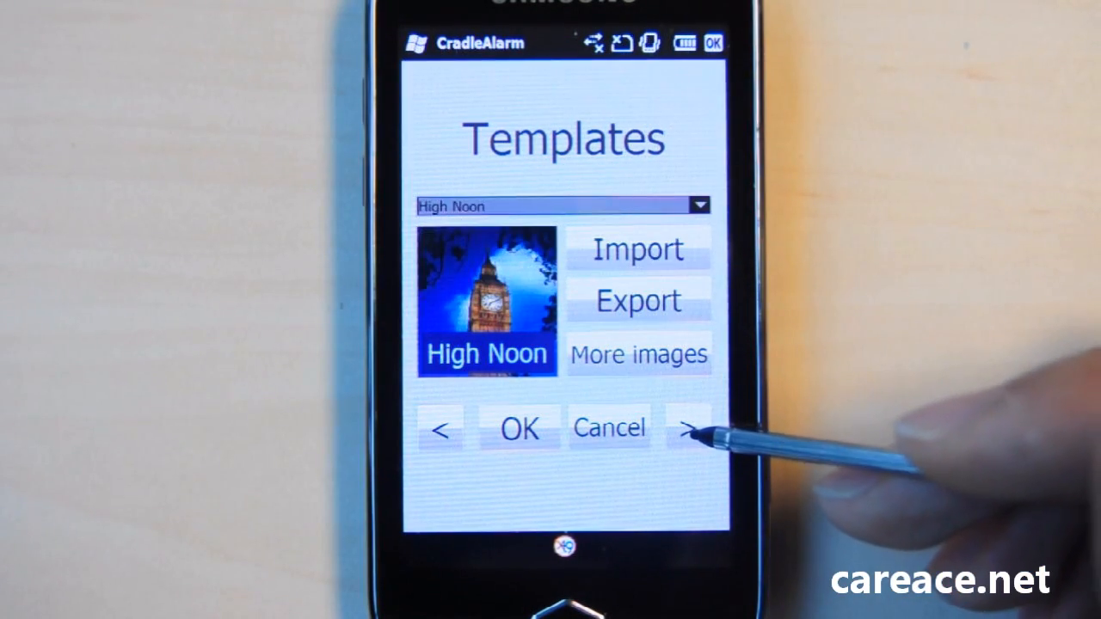
left_click(519, 426)
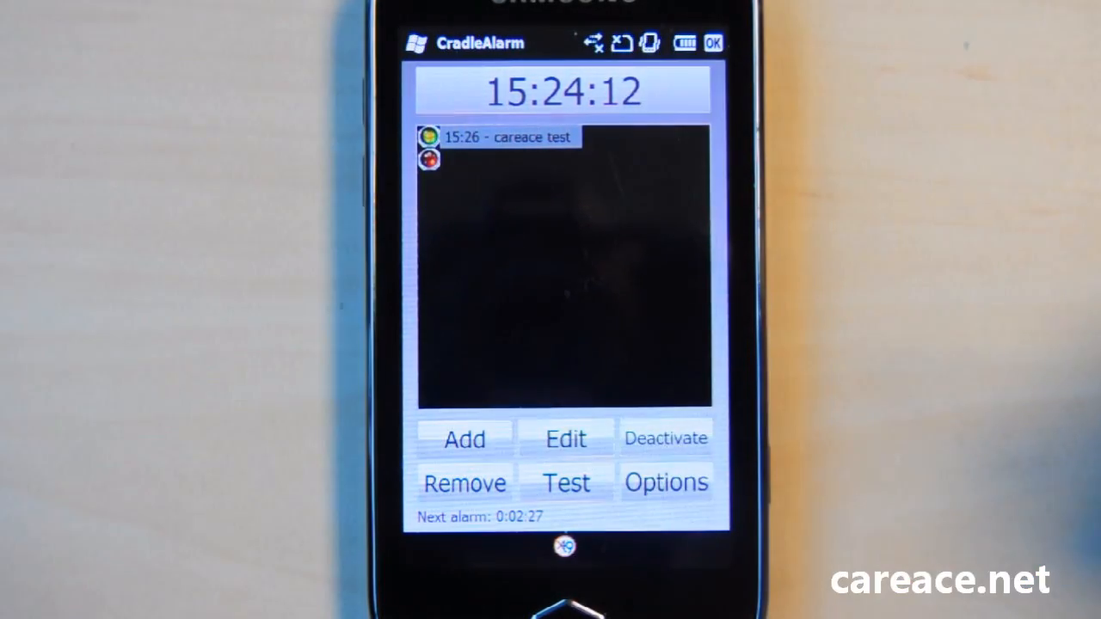
Add a new alarm and choose the <new compact alarm> template.
left_click(465, 438)
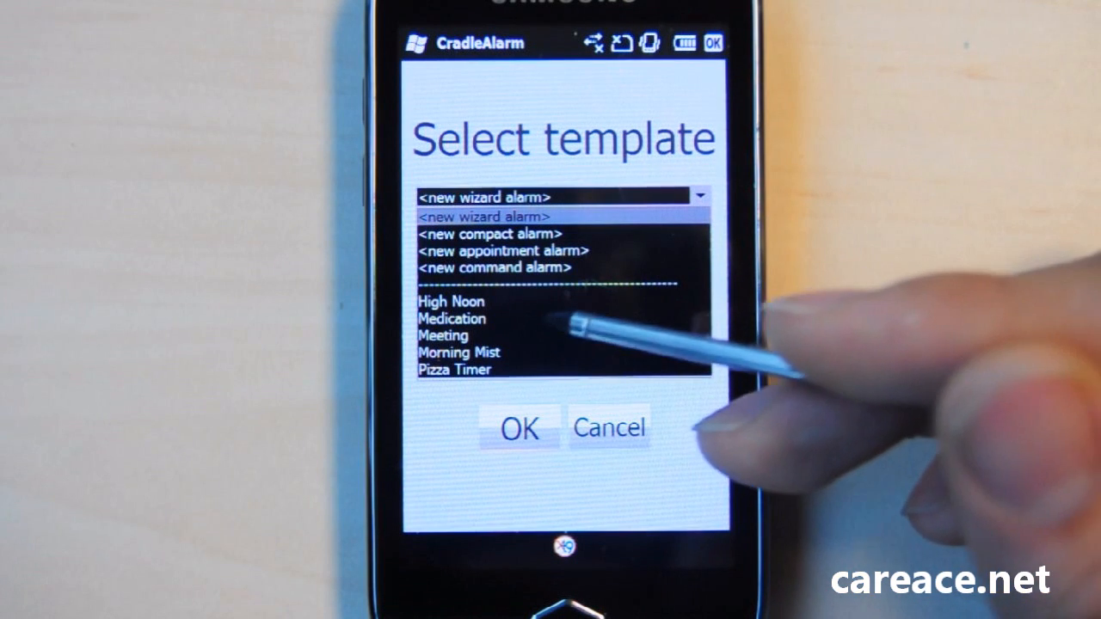
mouse_move(585, 249)
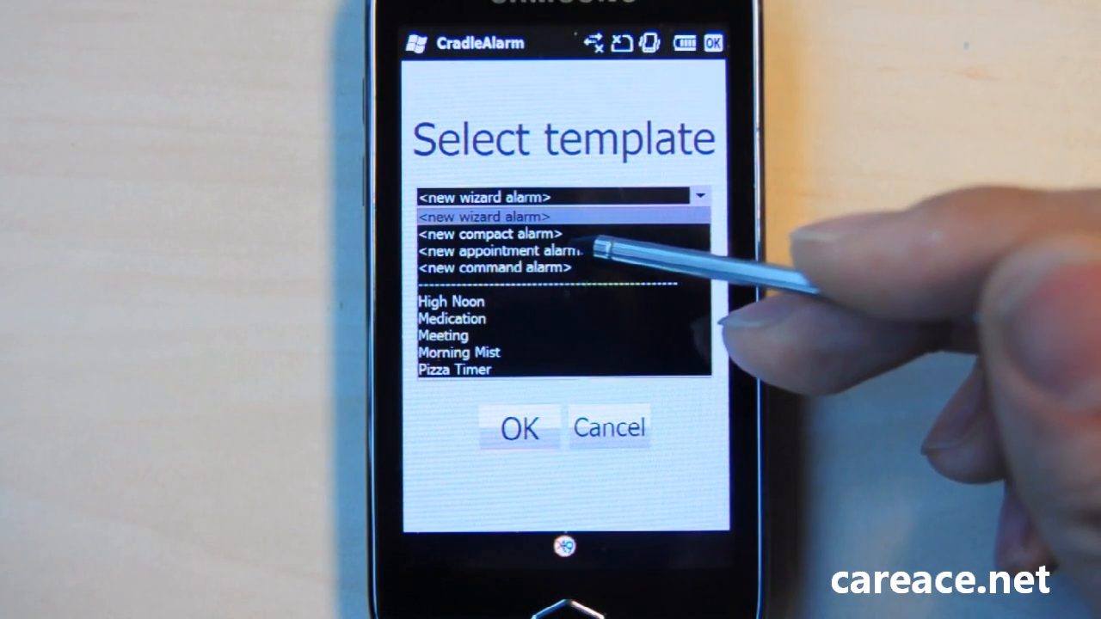
left_click(488, 234)
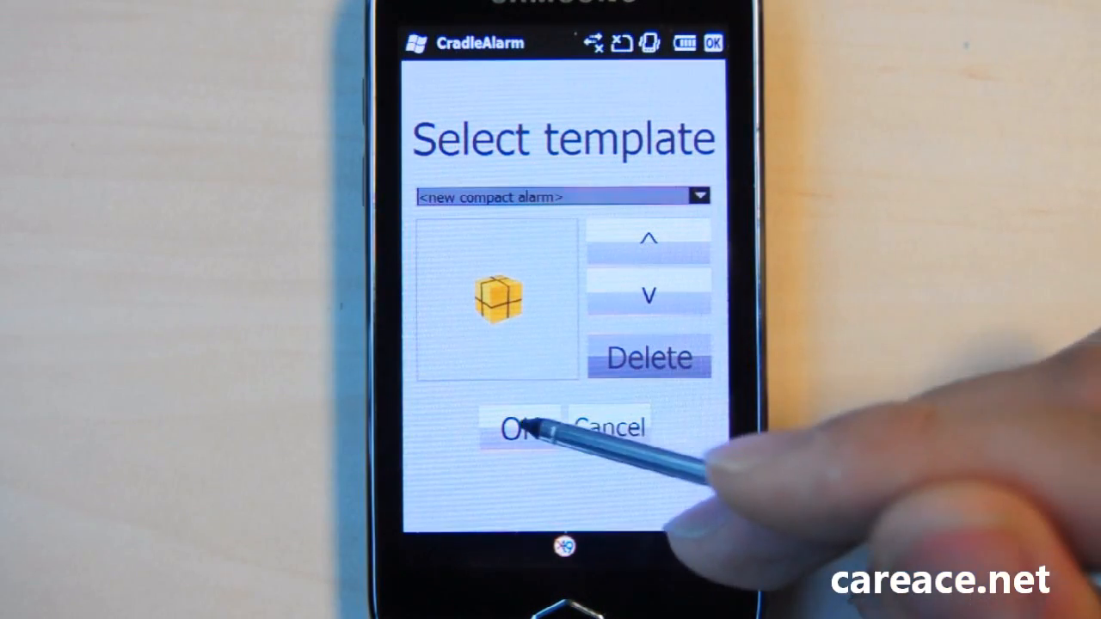
Confirm the compact alarm template, review the form, then cancel it.
left_click(516, 427)
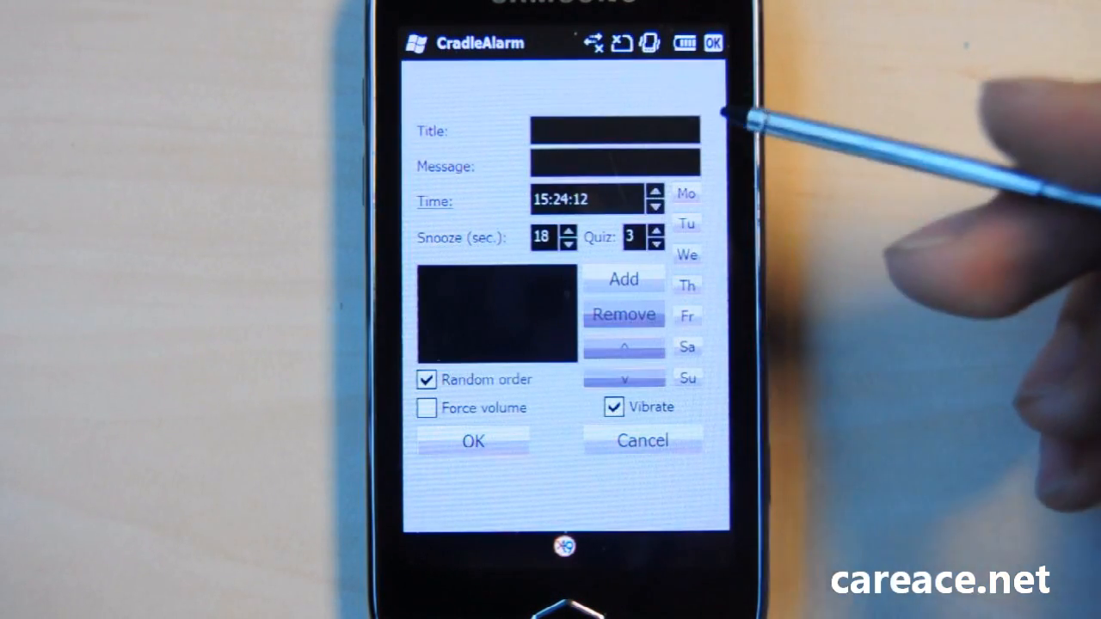
mouse_move(859, 378)
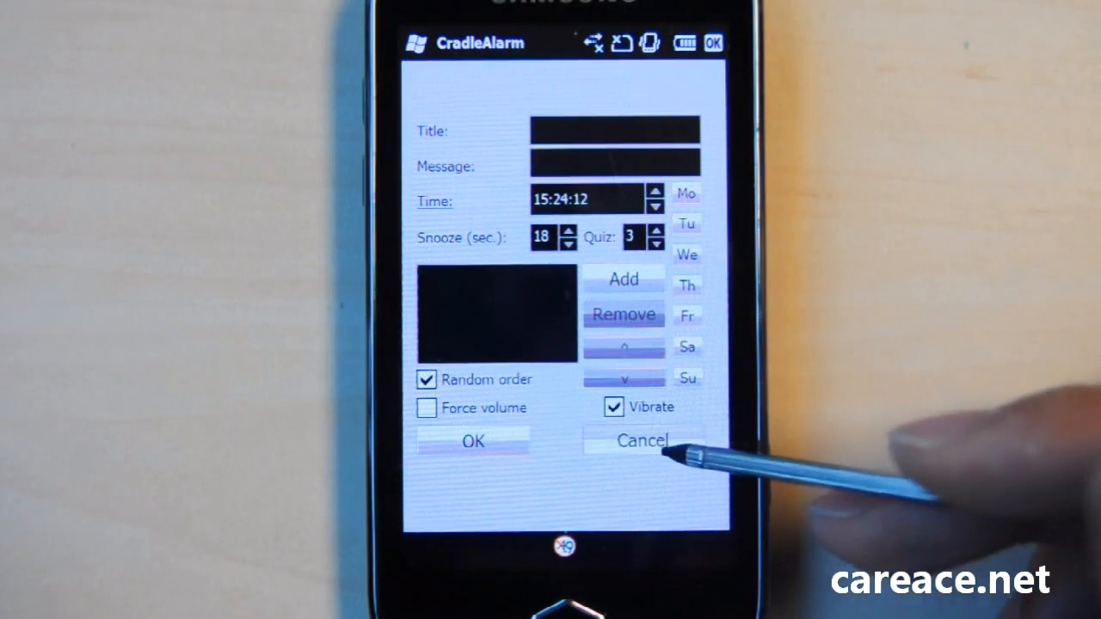
left_click(640, 440)
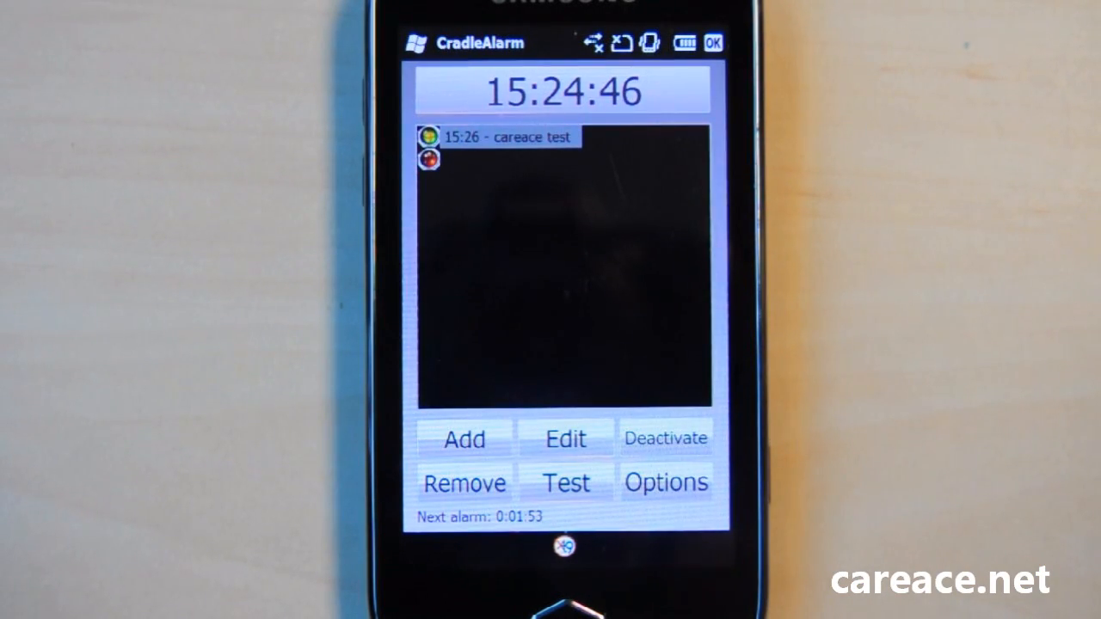